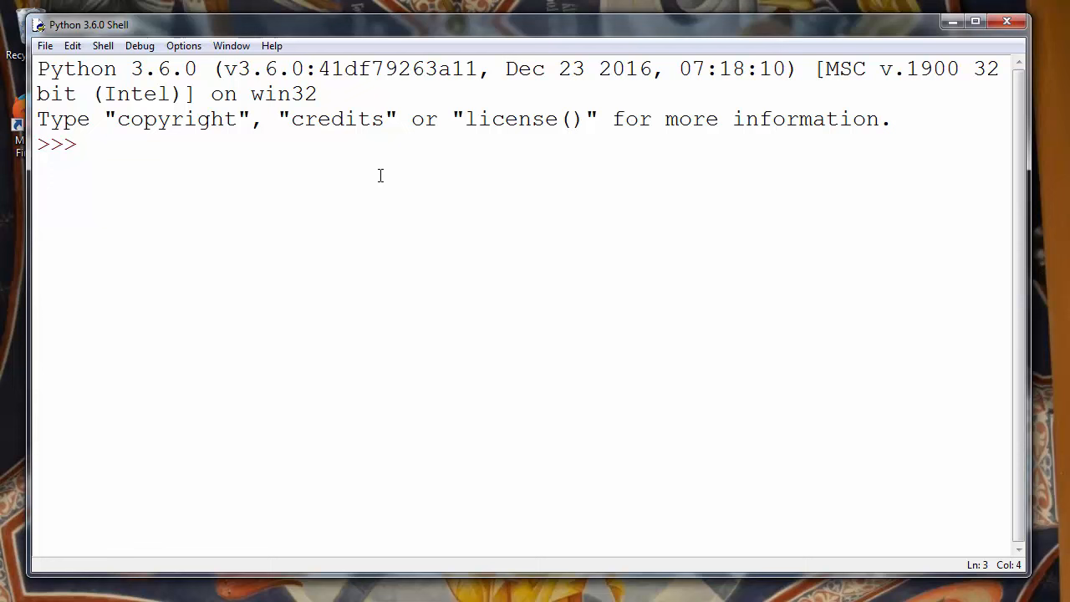
Step: Enter `from string import ascii_lowercase` at the shell prompt
{"action": "left_click", "coordinate": [87, 144]}
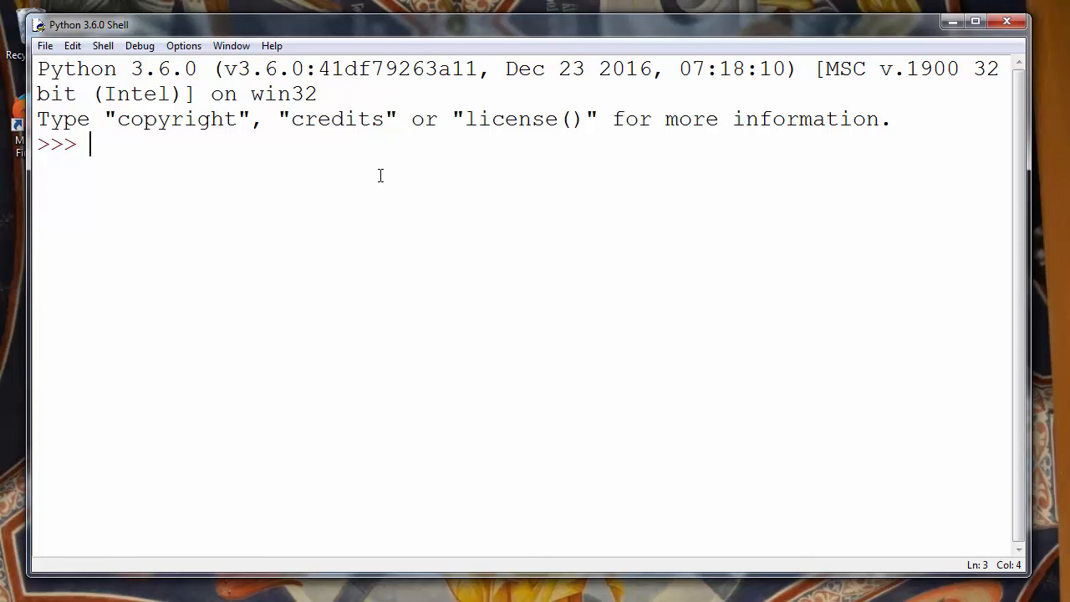
{"action": "type", "text": "from string"}
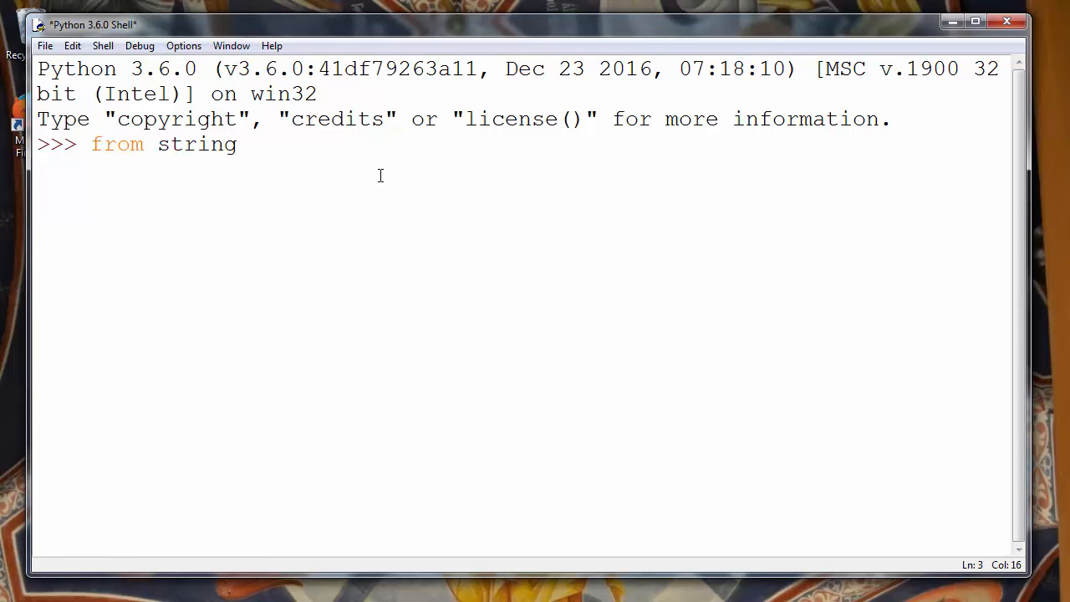
{"action": "type", "text": "import"}
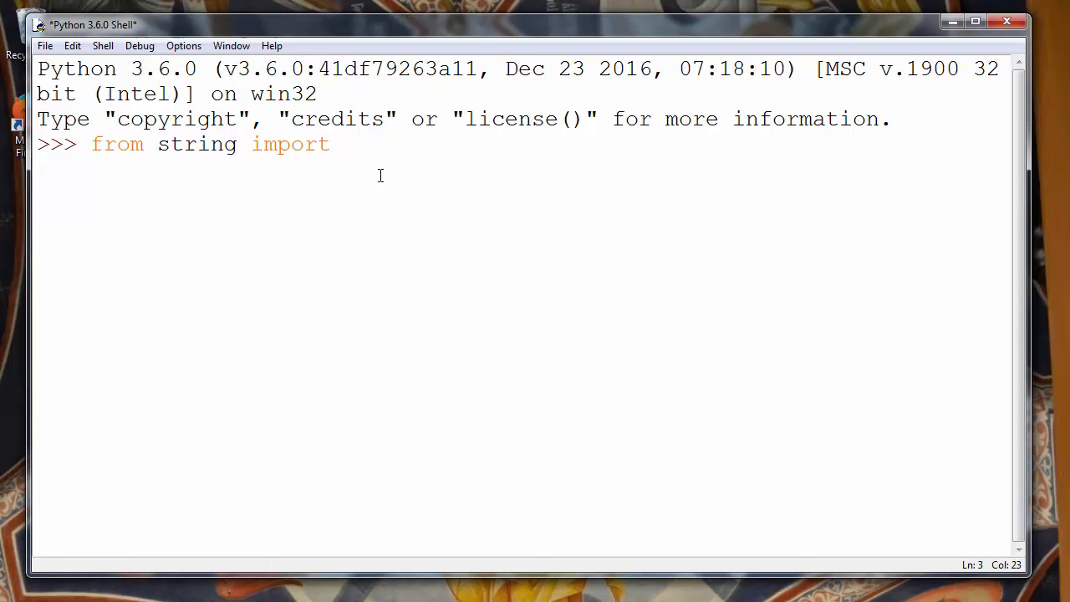
{"action": "type", "text": "ascii_"}
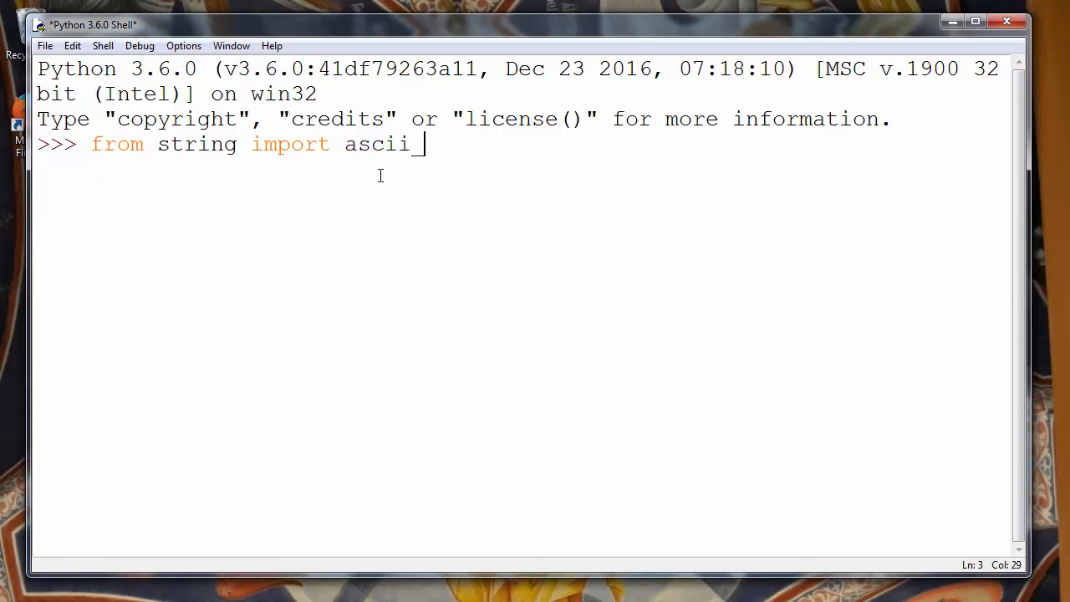
{"action": "type", "text": "lowercase"}
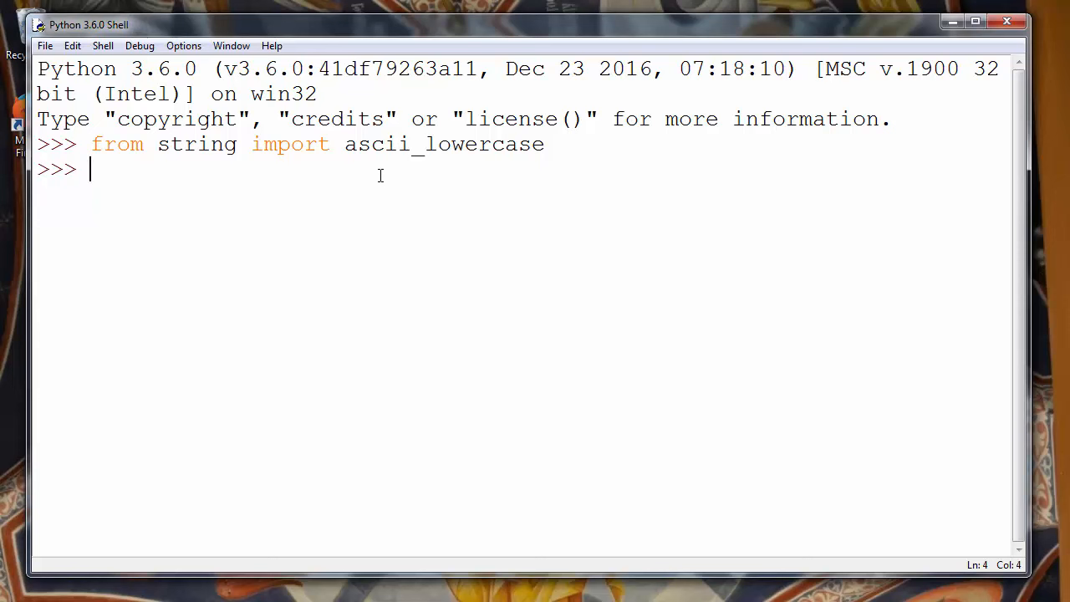
Step: Write the loop header `for i in ascii_lowercase:`
{"action": "type", "text": "for"}
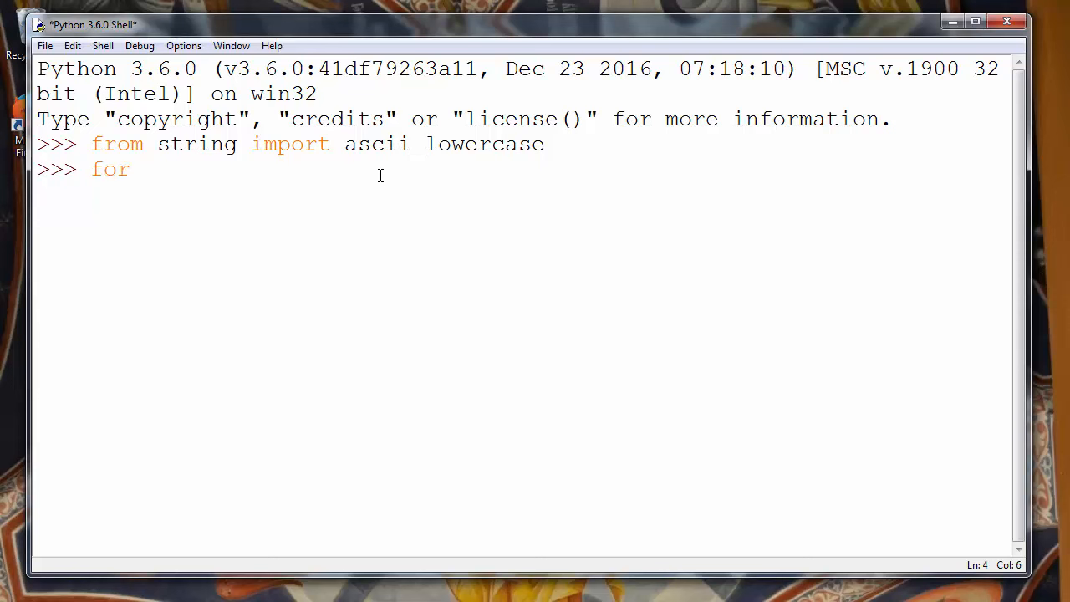
{"action": "type", "text": "i"}
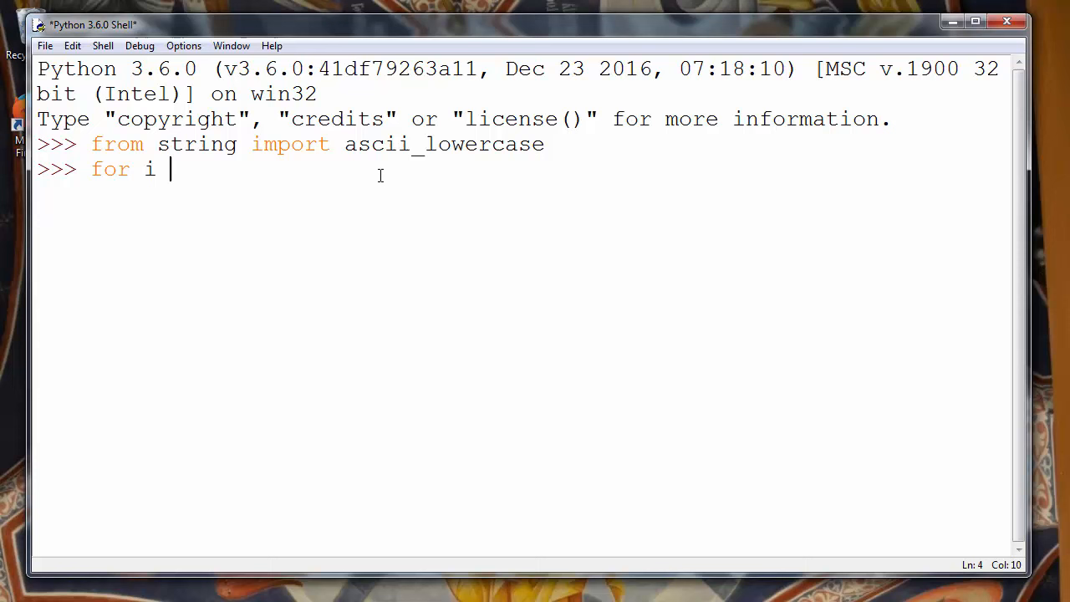
{"action": "type", "text": "in"}
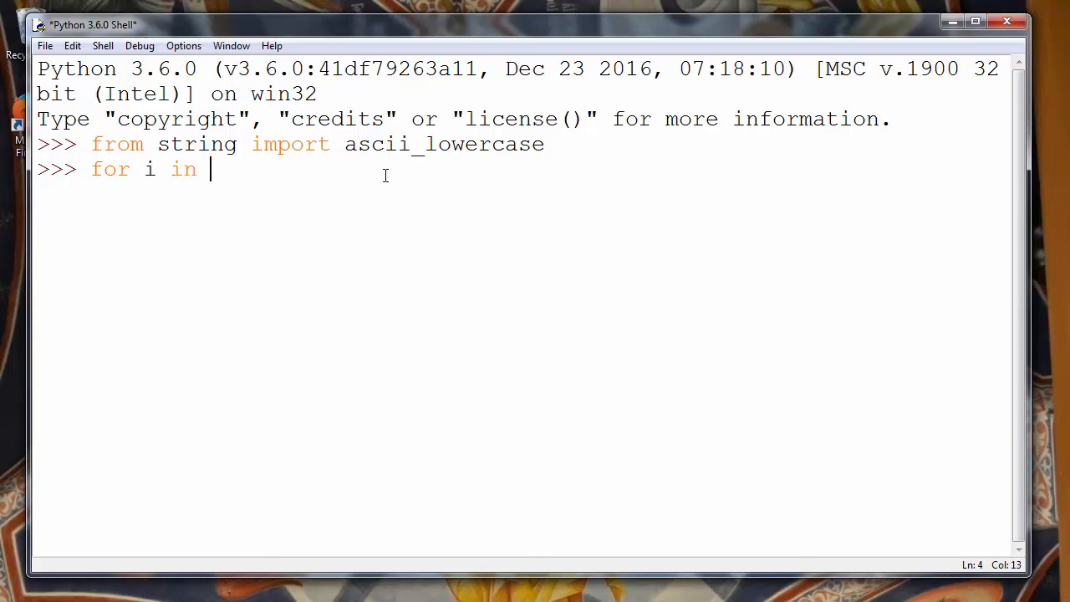
{"action": "double_click", "coordinate": [147, 168]}
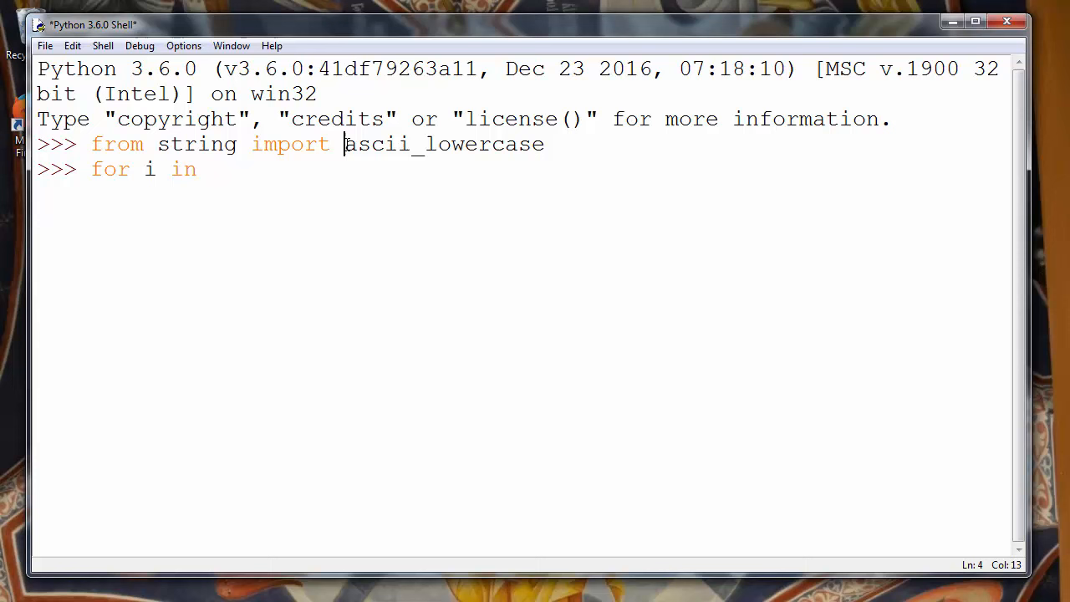
{"action": "double_click", "coordinate": [442, 143]}
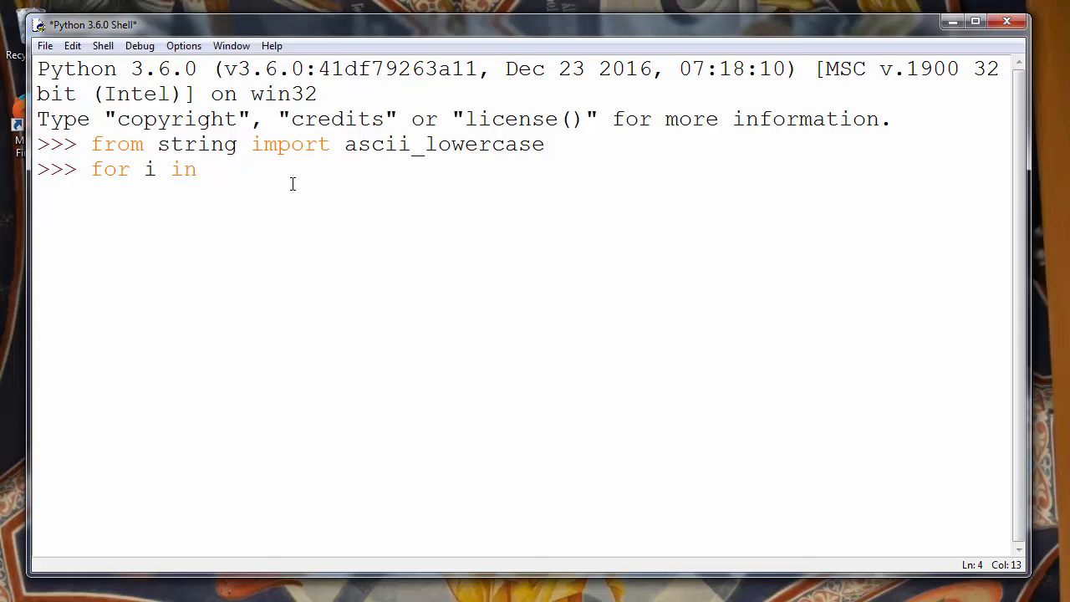
{"action": "type", "text": "asc"}
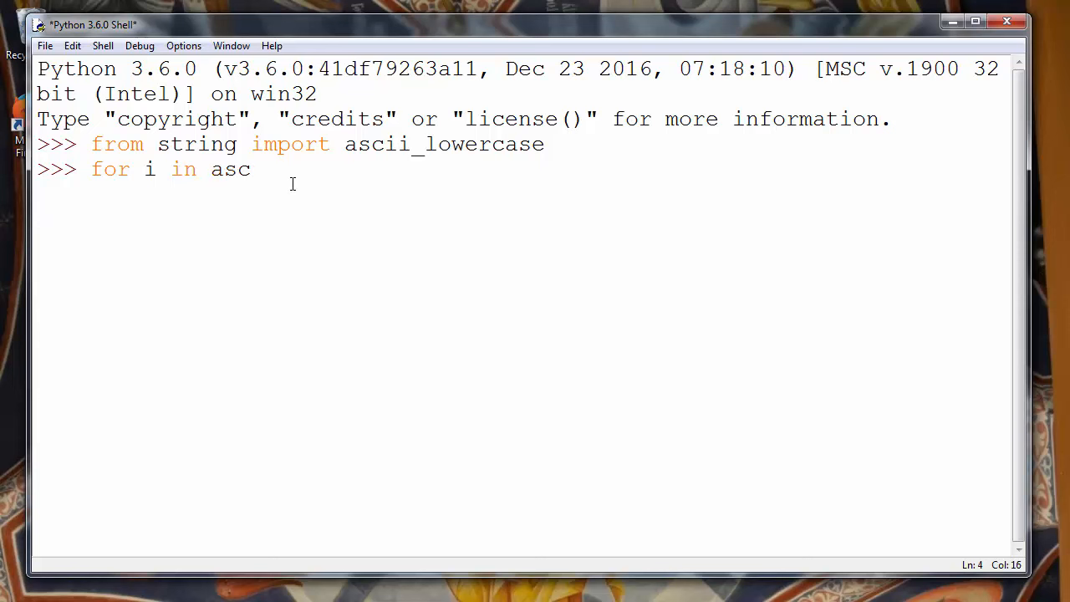
{"action": "type", "text": "u"}
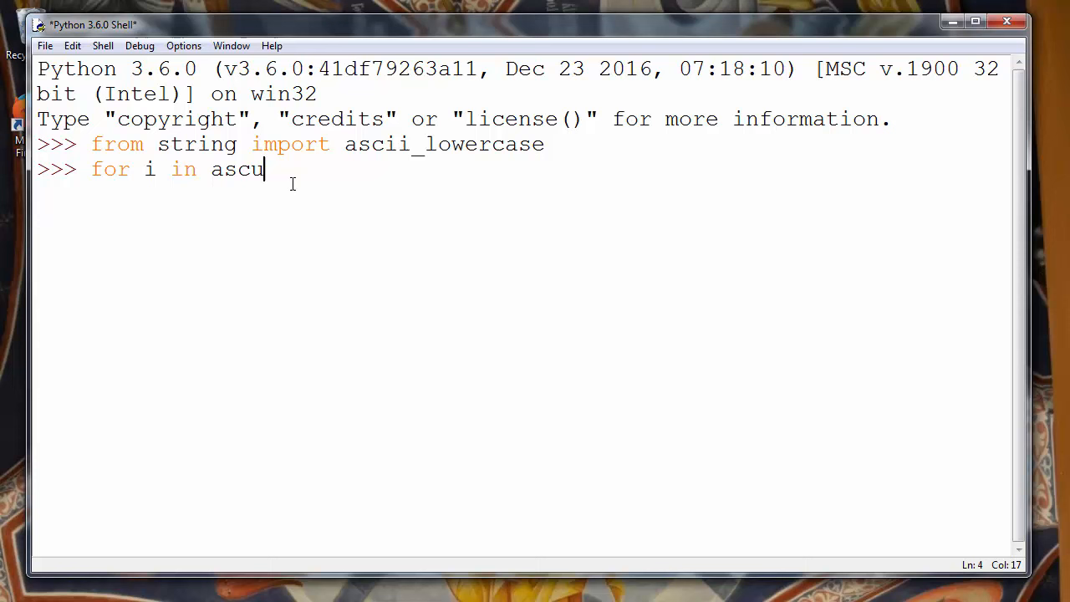
{"action": "type", "text": "ii_l"}
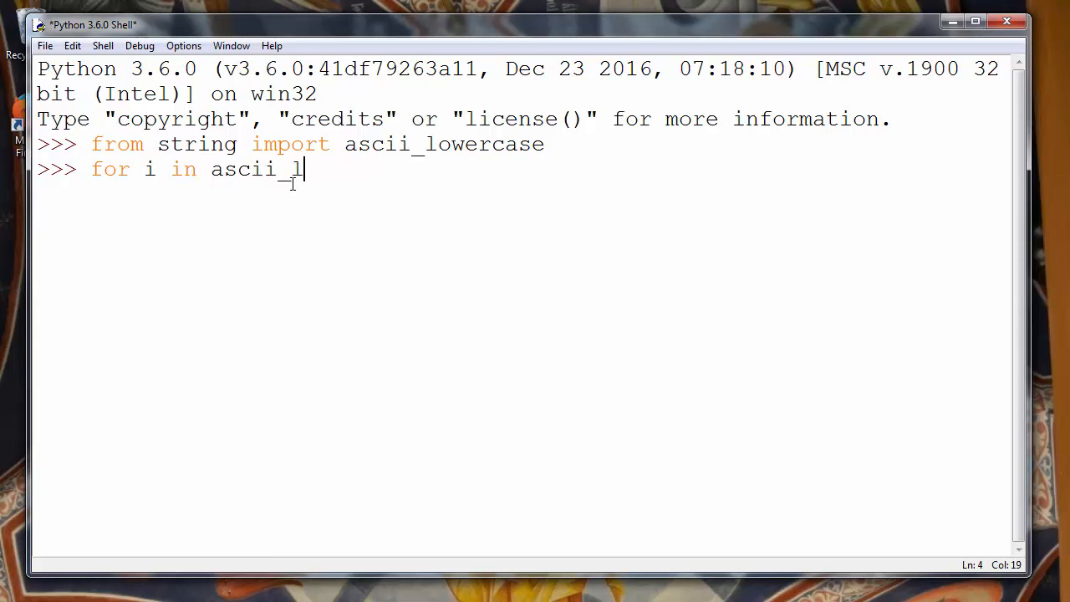
{"action": "type", "text": "ow"}
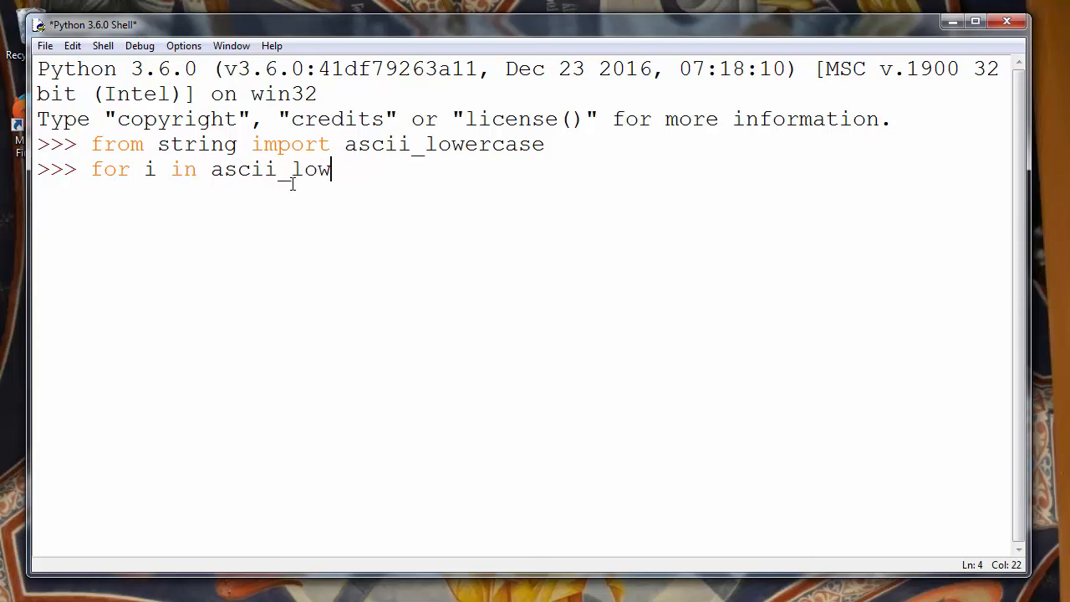
{"action": "type", "text": "ercase"}
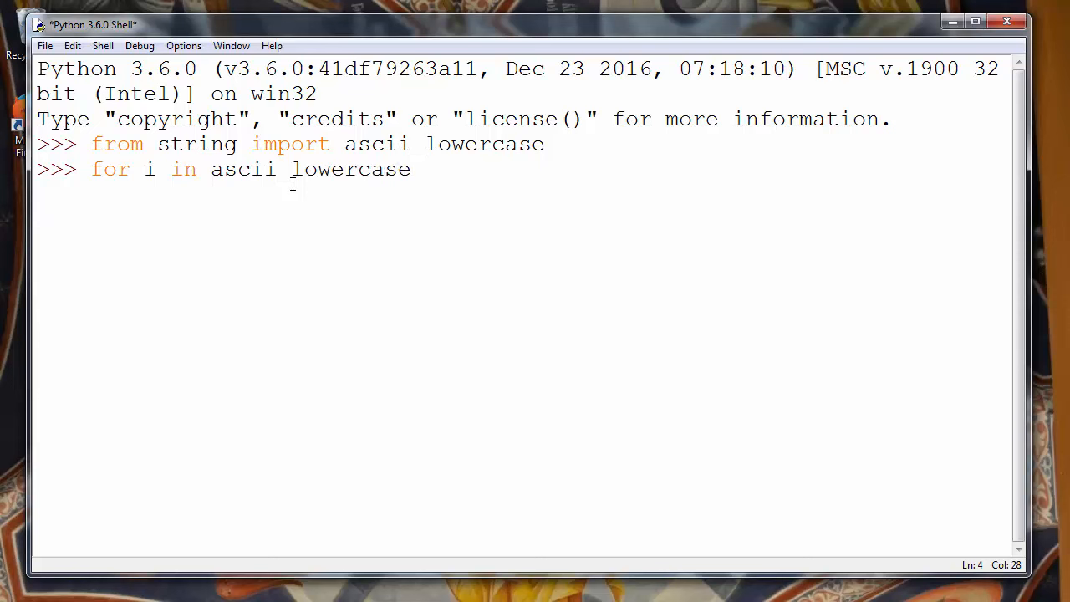
{"action": "type", "text": ":"}
{"action": "type", "text": "print"}
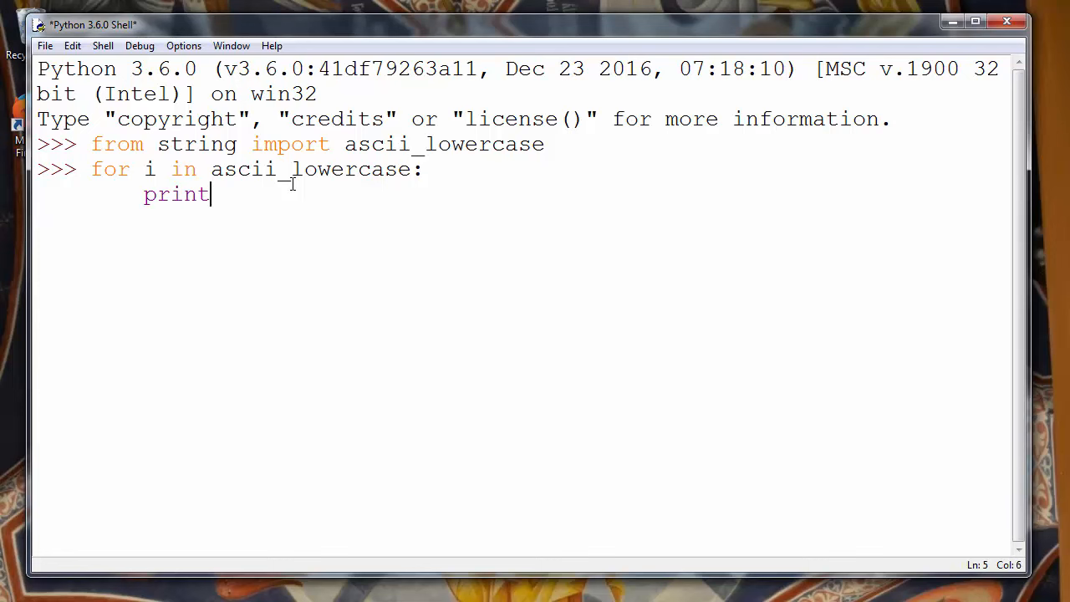
Step: Add the indented body `print(i)` so the loop is ready to run
{"action": "type", "text": "("}
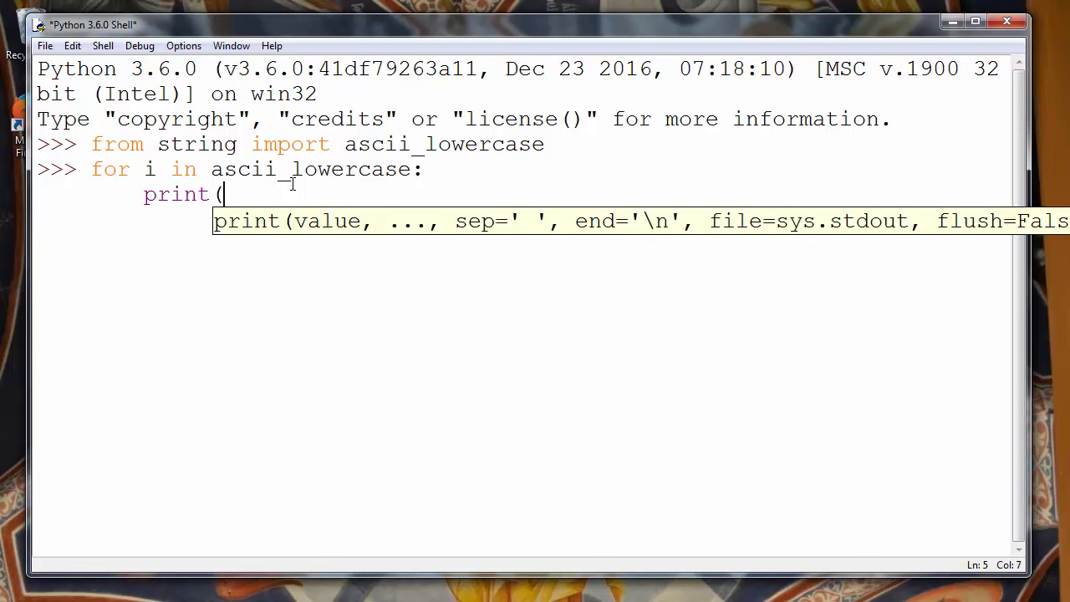
{"action": "type", "text": "i)"}
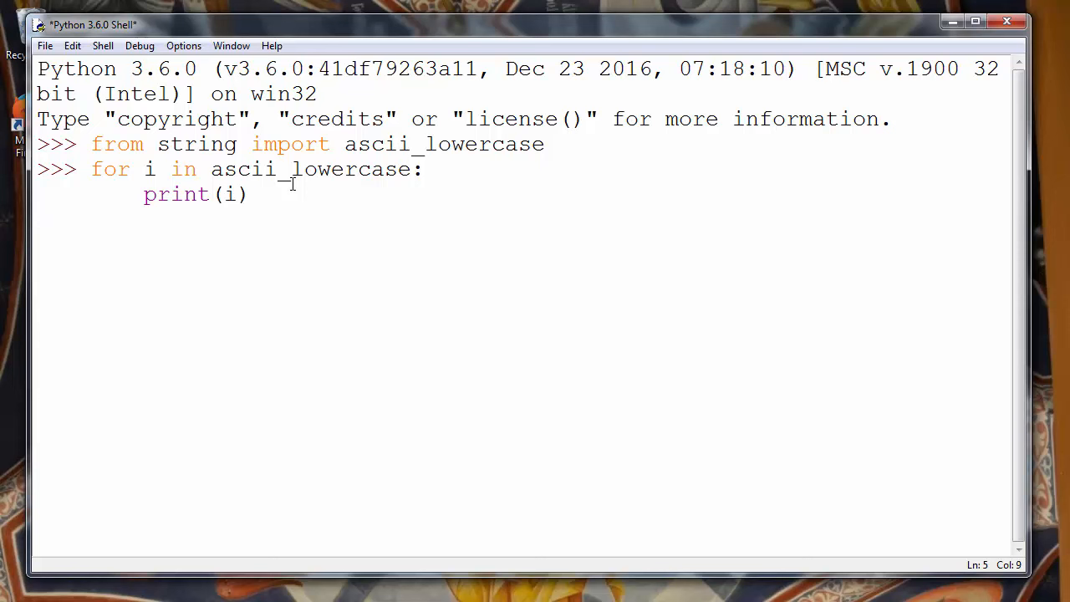
{"action": "left_click", "coordinate": [251, 194]}
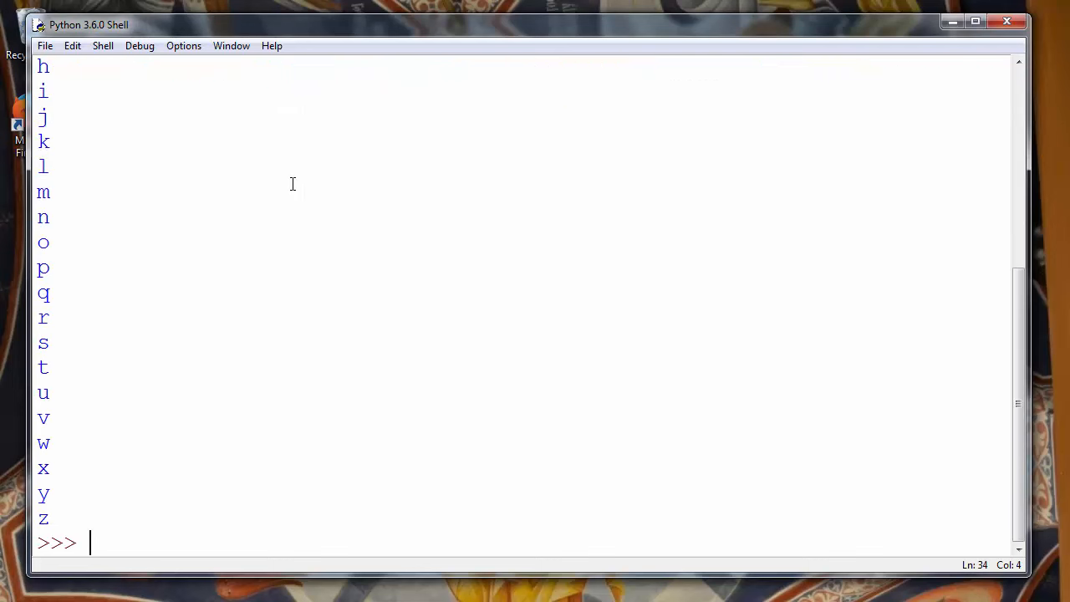
{"action": "scroll", "scroll_direction": "up", "scroll_amount": 3}
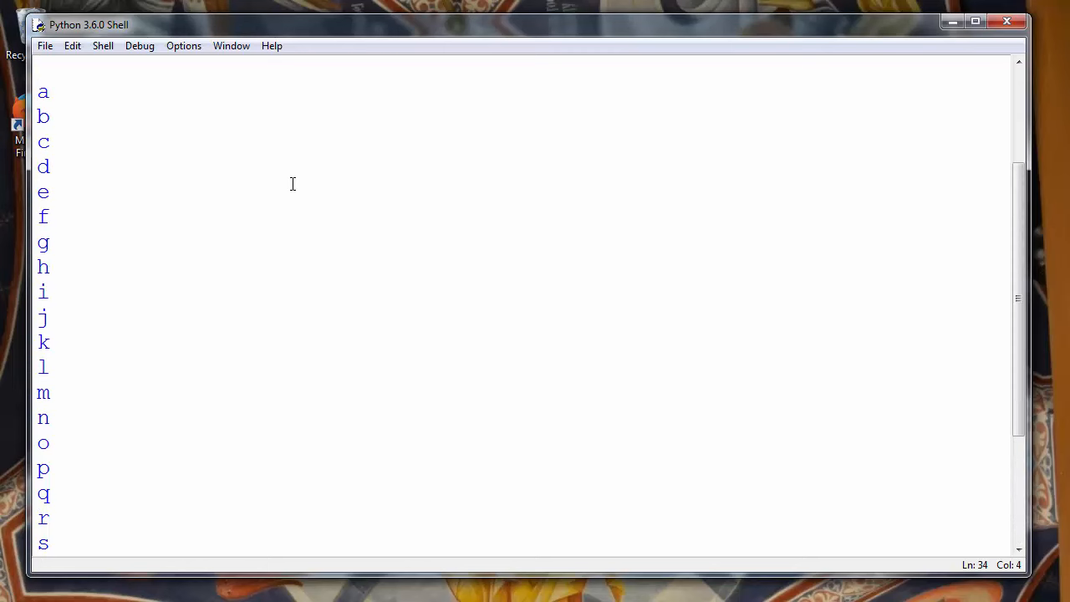
{"action": "scroll", "scroll_direction": "down", "scroll_amount": 3}
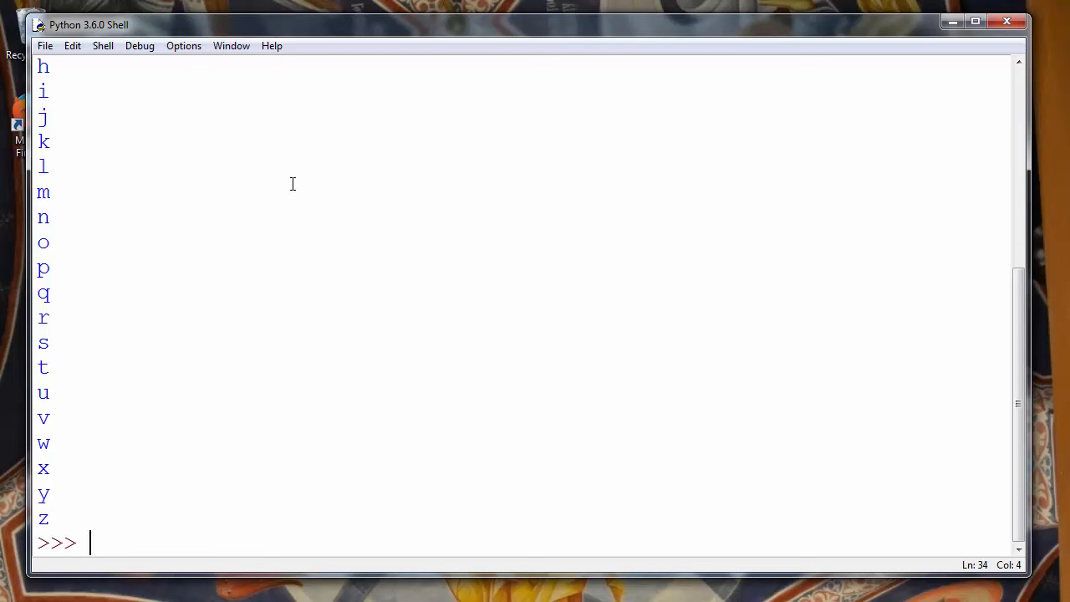
{"action": "mouse_move", "coordinate": [106, 532]}
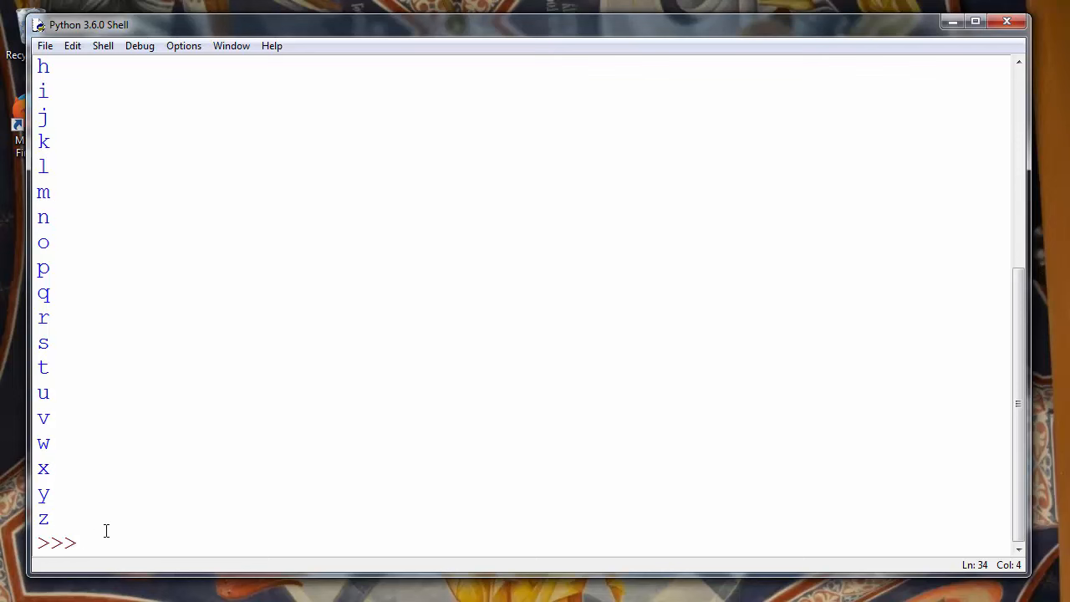
{"action": "scroll", "scroll_direction": "up", "scroll_amount": 3}
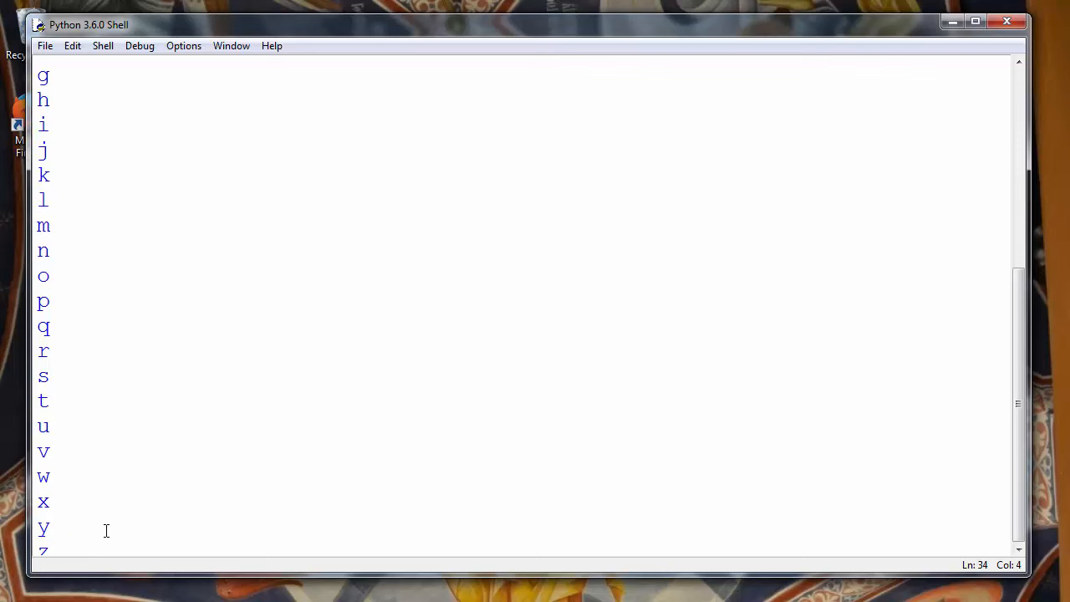
{"action": "scroll", "scroll_direction": "up", "scroll_amount": 3}
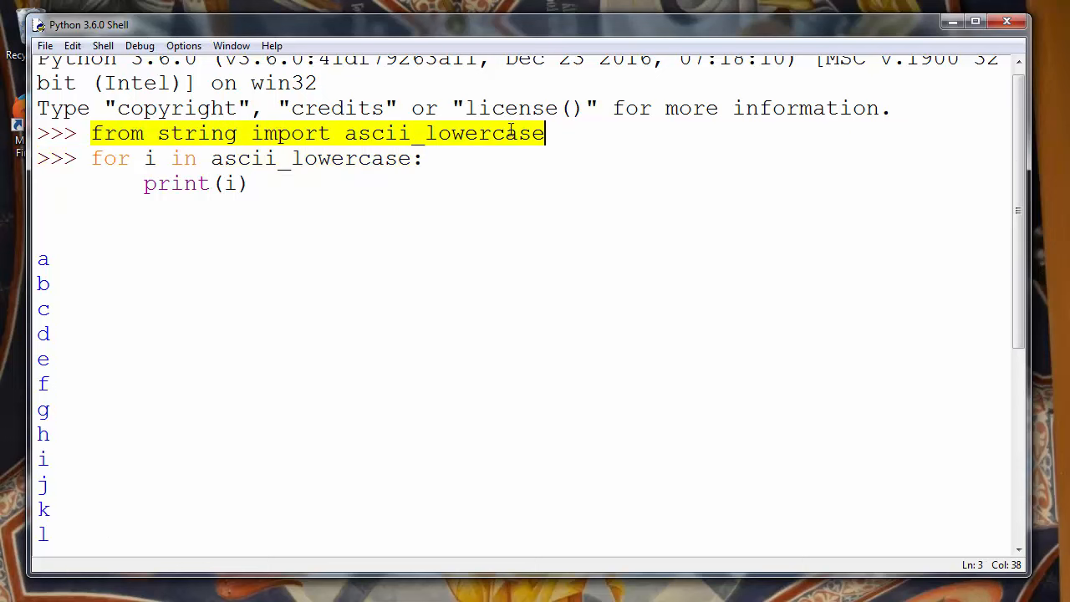
{"action": "scroll", "scroll_direction": "down", "scroll_amount": 3}
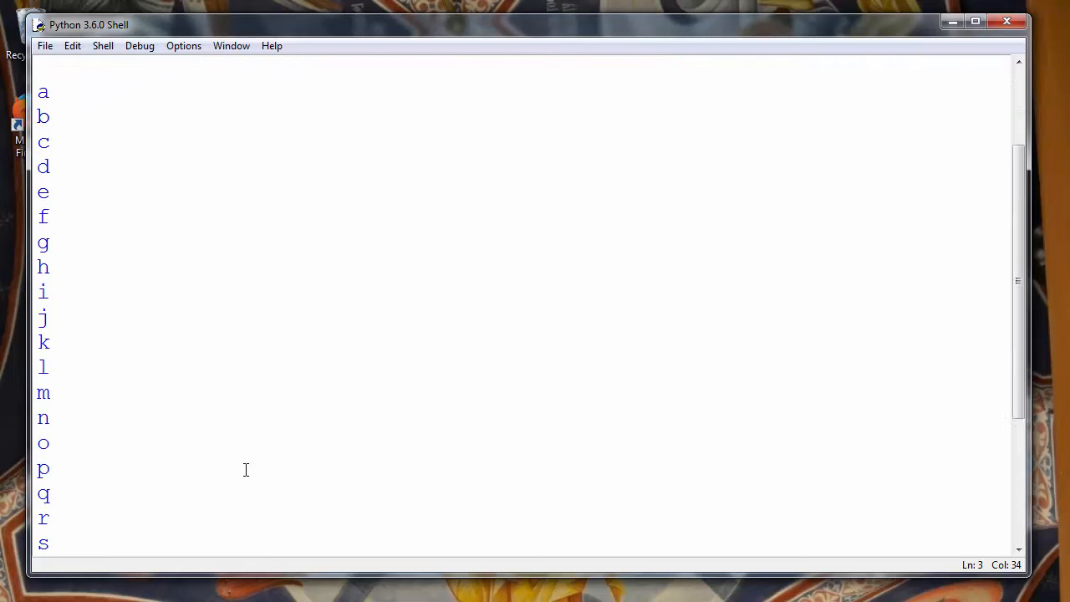
{"action": "scroll", "scroll_direction": "down", "scroll_amount": 3}
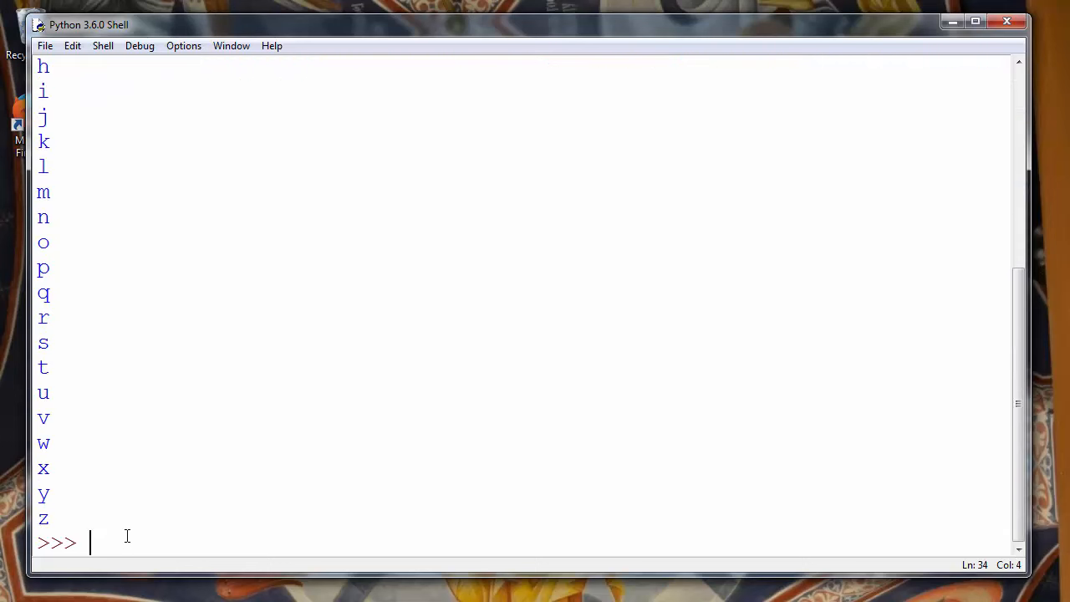
Step: Run `from string import ascii_uppercase` at the prompt
{"action": "type", "text": "from string import ascii_lowercase"}
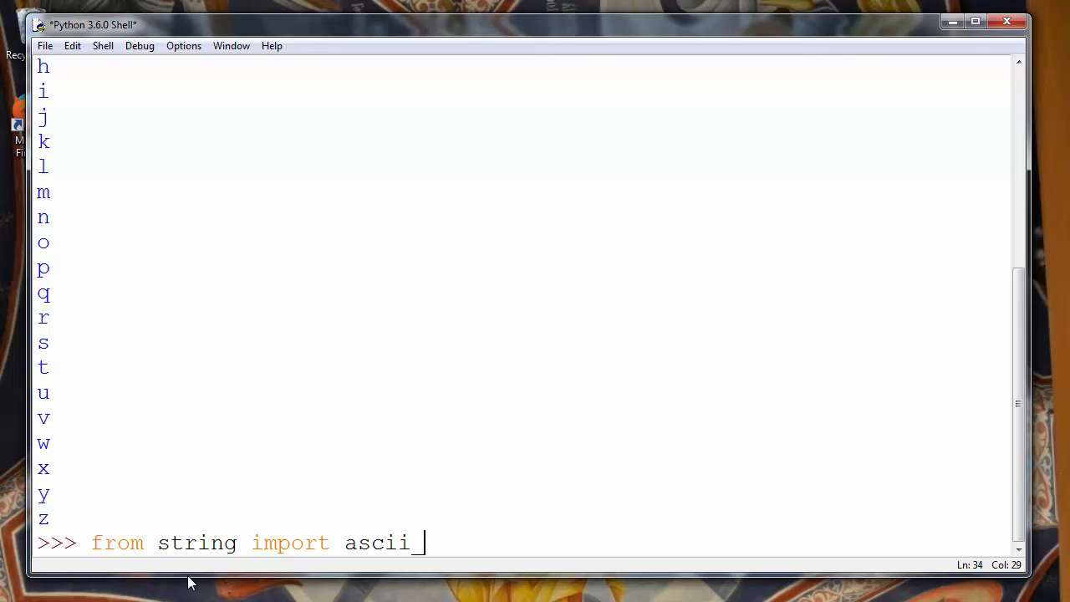
{"action": "type", "text": "u"}
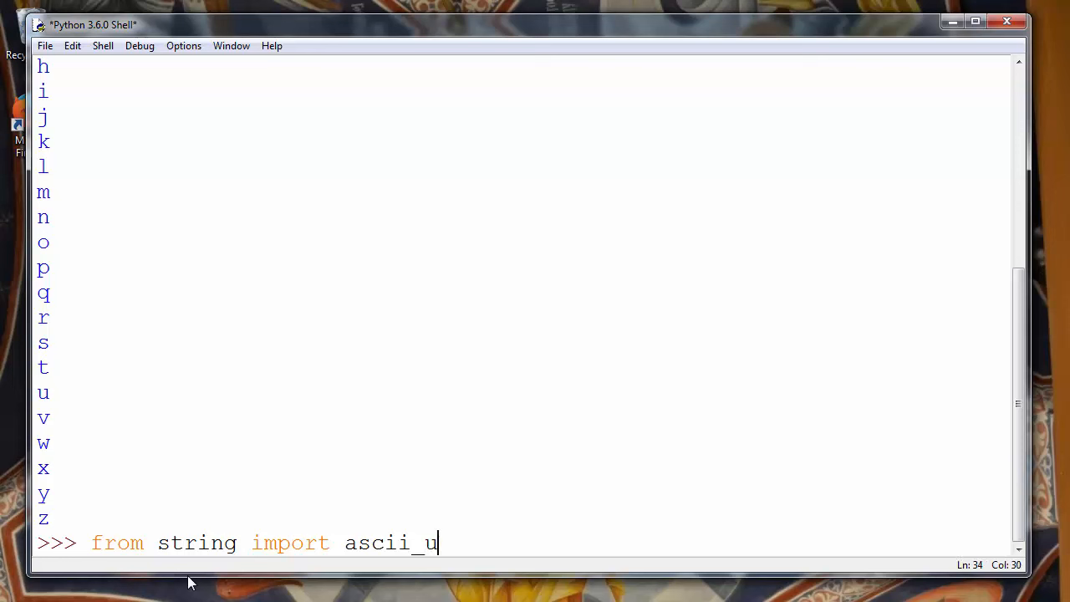
{"action": "type", "text": "ppercase"}
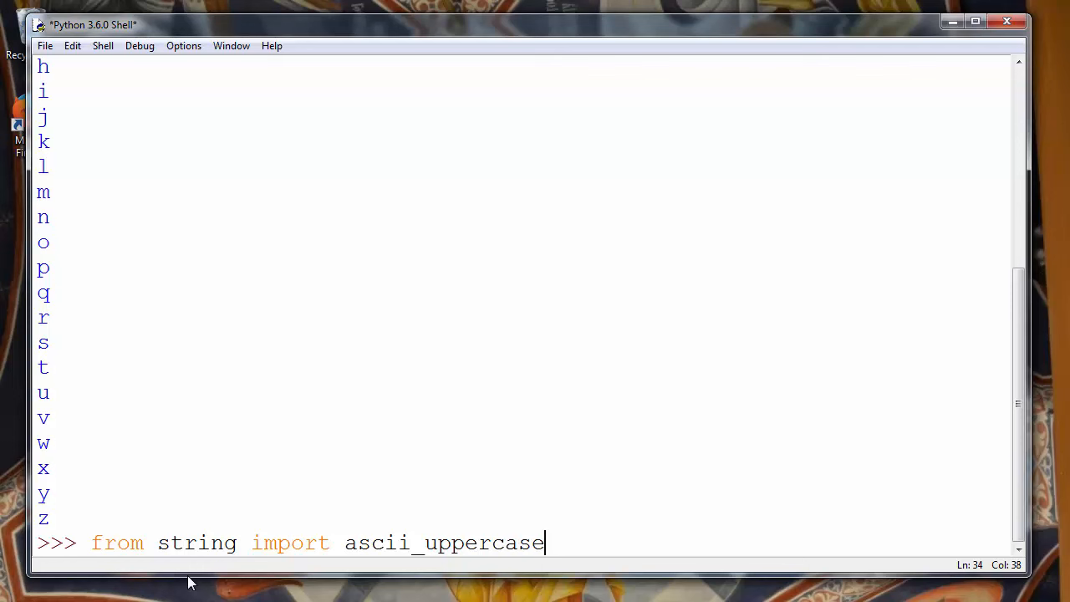
{"action": "key", "text": "Return"}
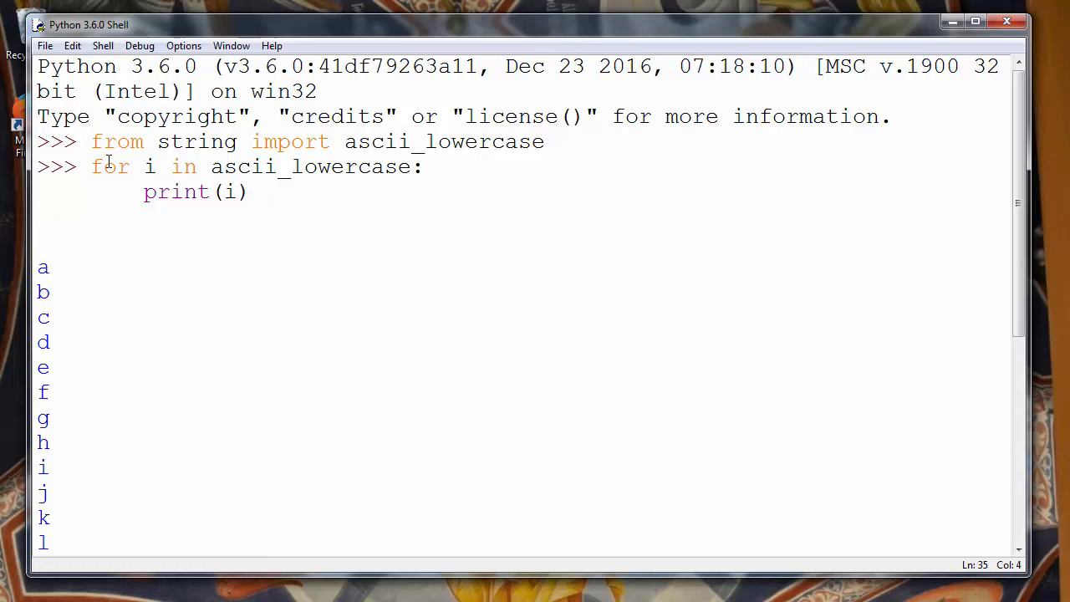
{"action": "right_click", "coordinate": [376, 167]}
{"action": "type", "text": "from string import ascii_uppercase"}
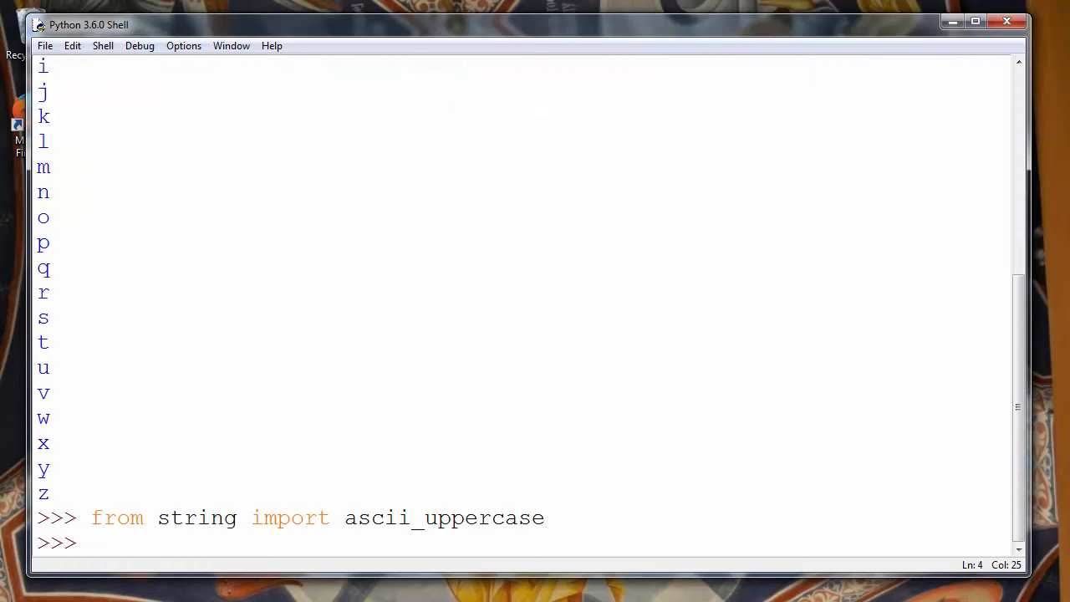
Step: Run `for i in ascii_uppercase: print(i)` to list the capital letters A–Z
{"action": "type", "text": "for i in ascii_lowercase:"}
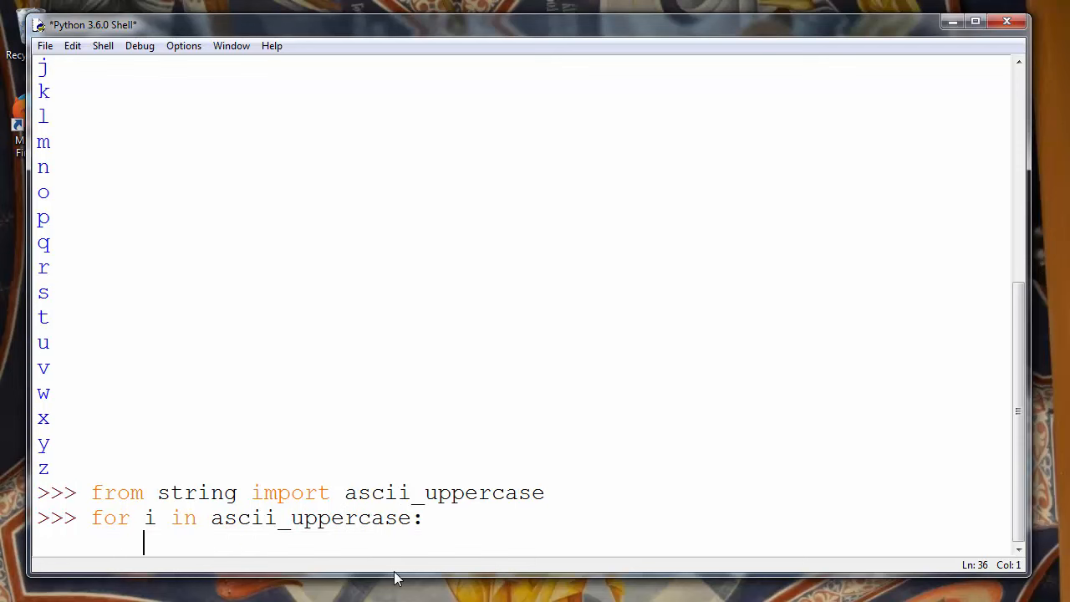
{"action": "type", "text": "print("}
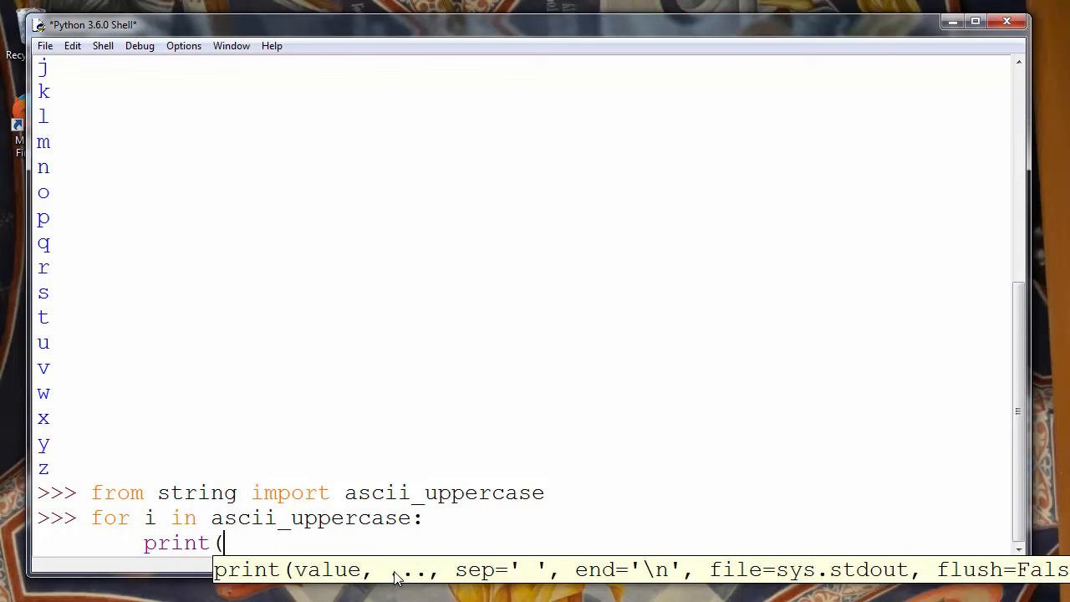
{"action": "type", "text": "i)"}
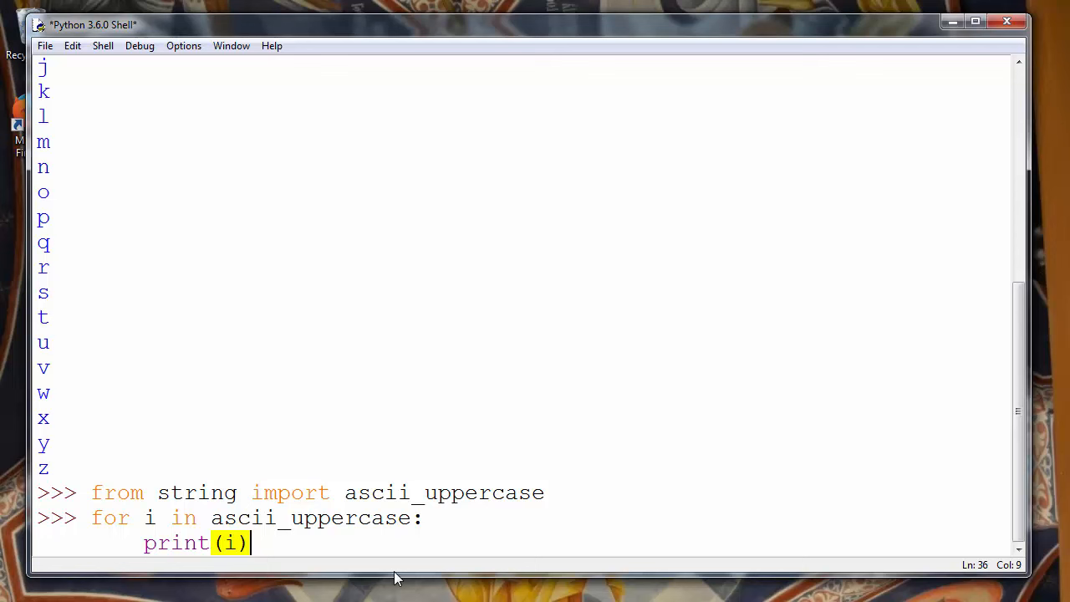
{"action": "key", "text": "Return"}
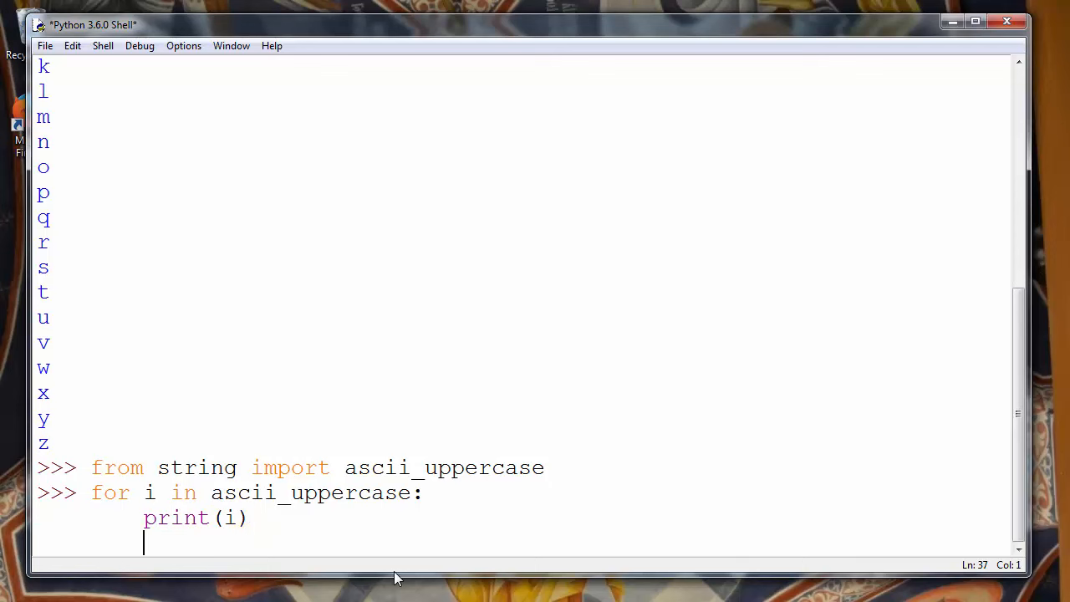
{"action": "key", "text": "Return"}
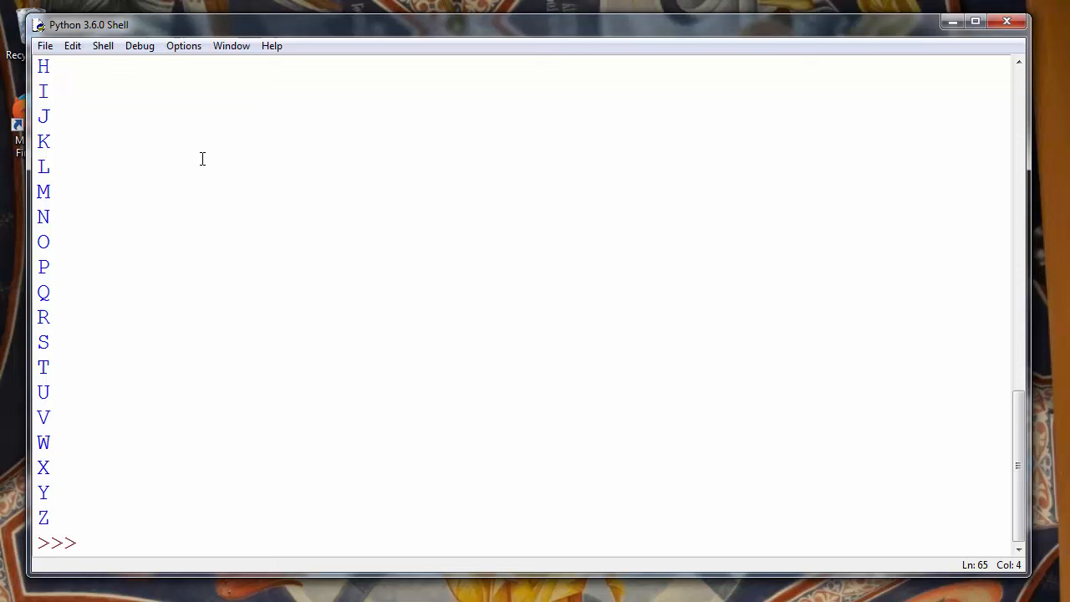
{"action": "scroll", "scroll_direction": "up", "scroll_amount": 3}
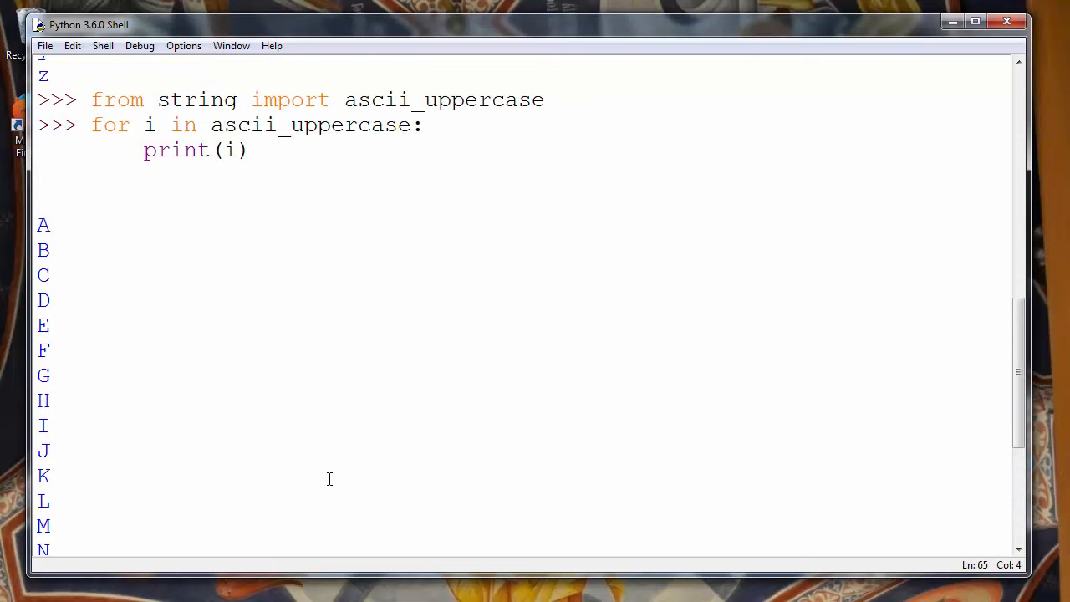
{"action": "mouse_move", "coordinate": [709, 458]}
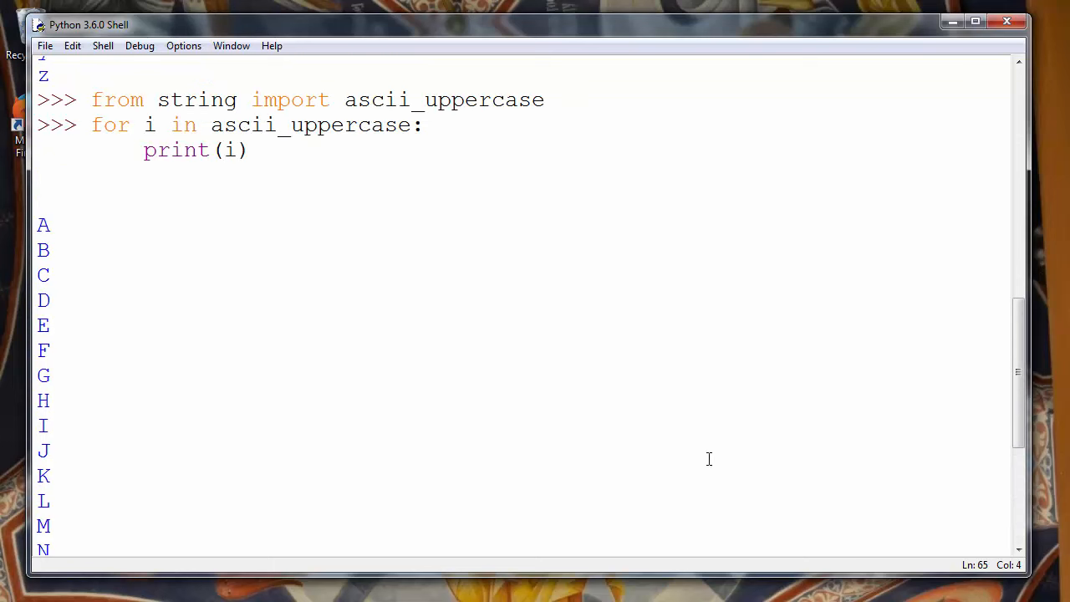
{"action": "mouse_move", "coordinate": [916, 435]}
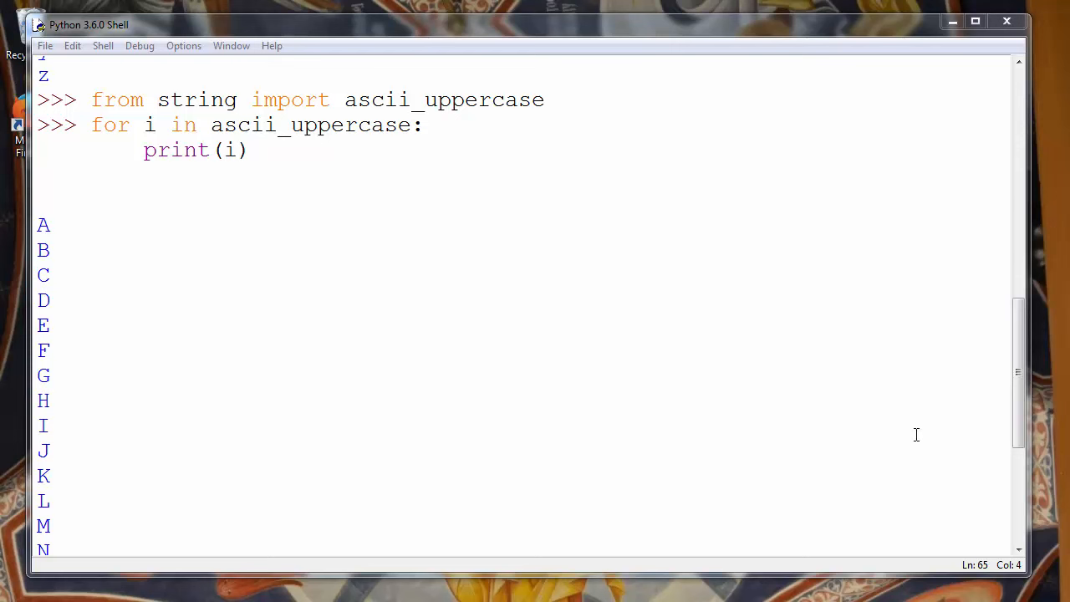
{"action": "mouse_move", "coordinate": [846, 411]}
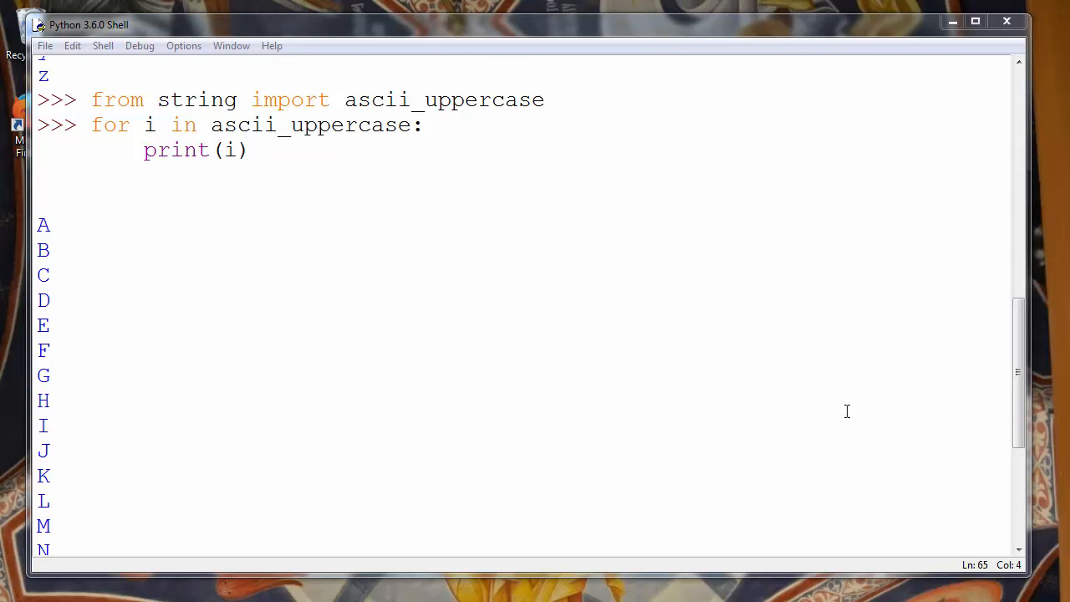